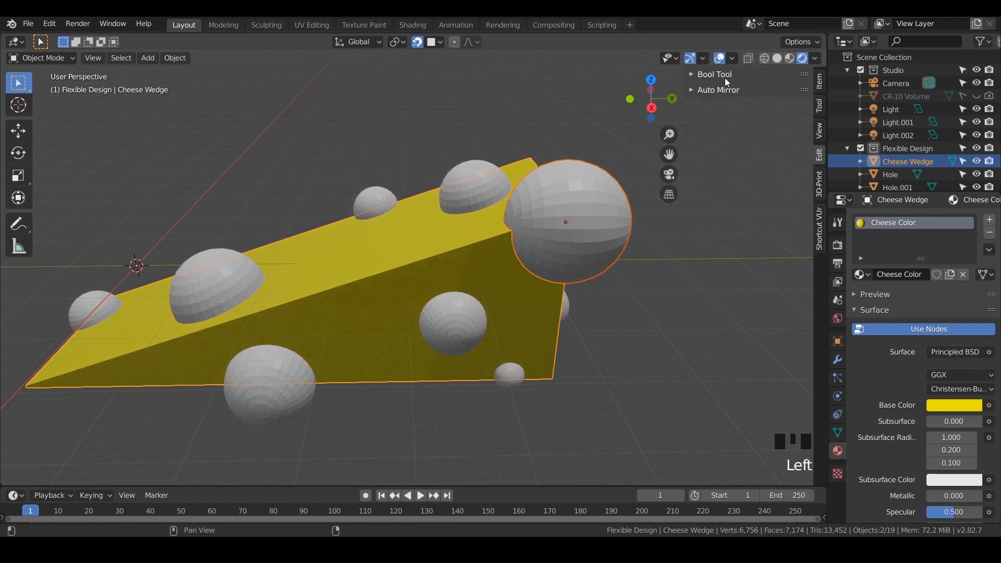
- Expand the Bool Tool sidebar panel and confirm the Bool Tool add-on is enabled in Preferences
click(713, 74)
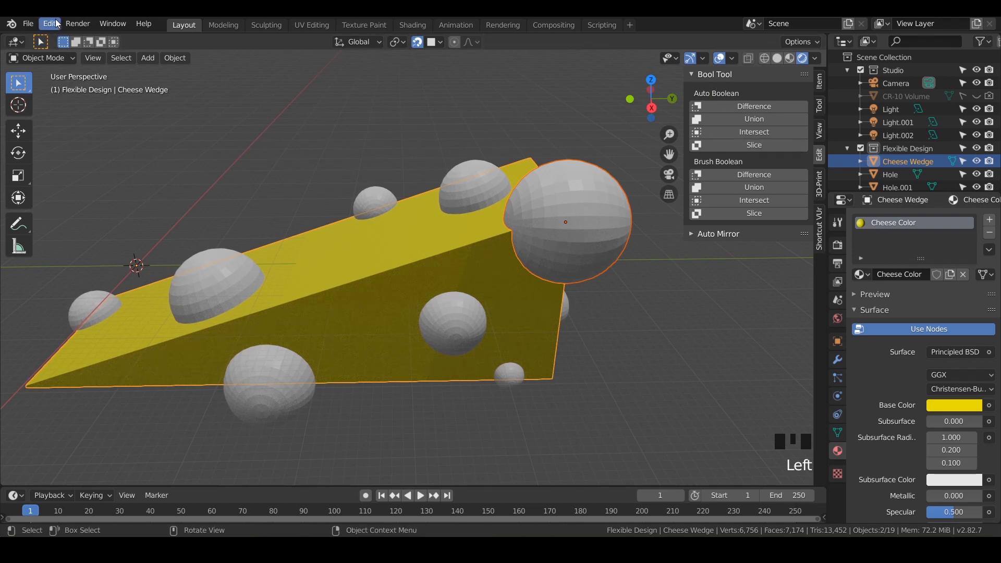
click(49, 23)
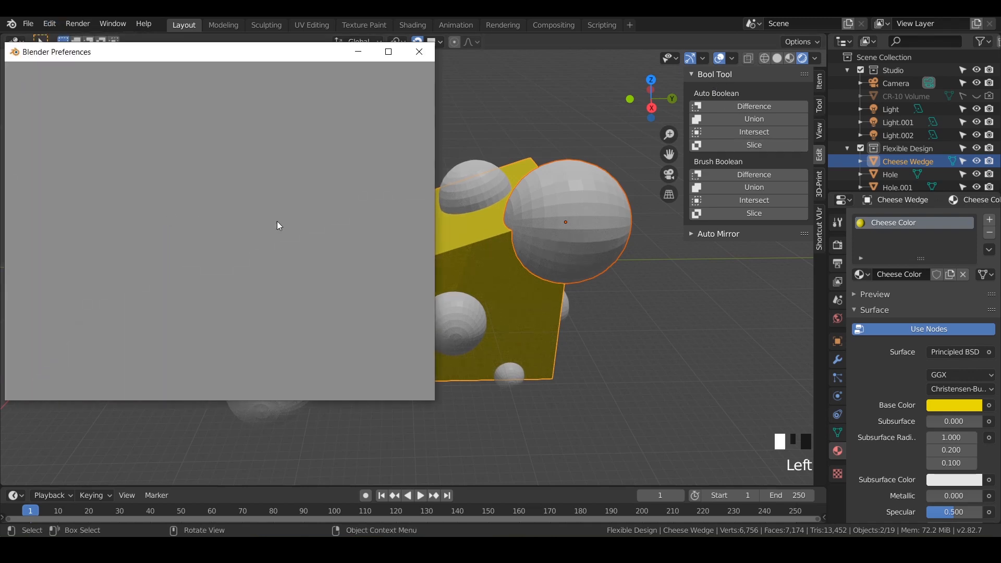
click(28, 179)
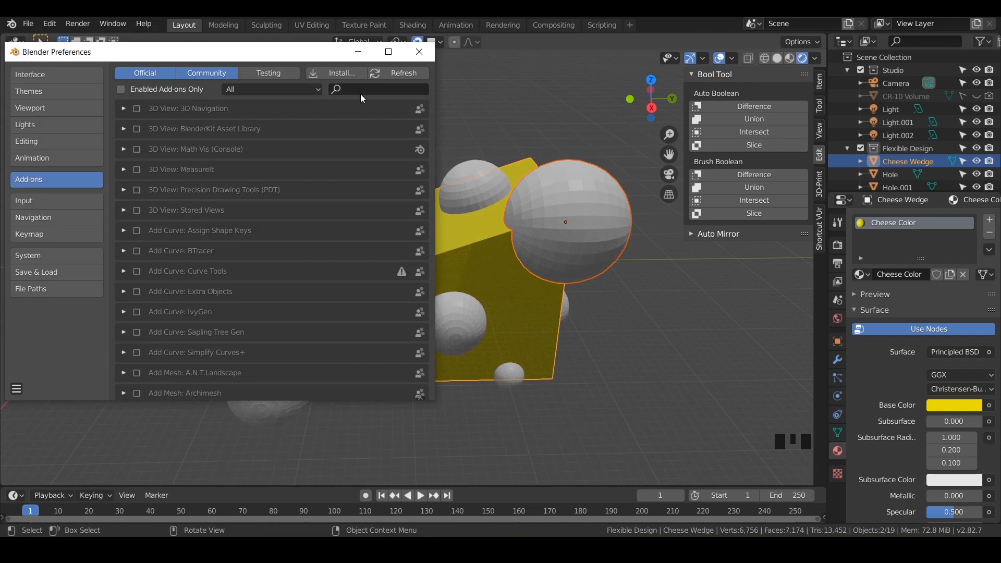
text(bool)
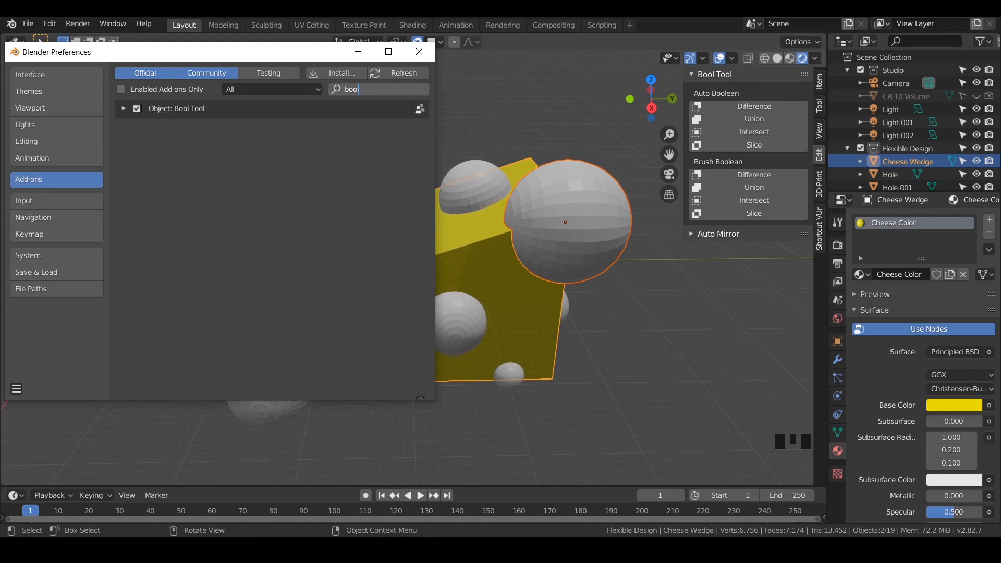
click(418, 51)
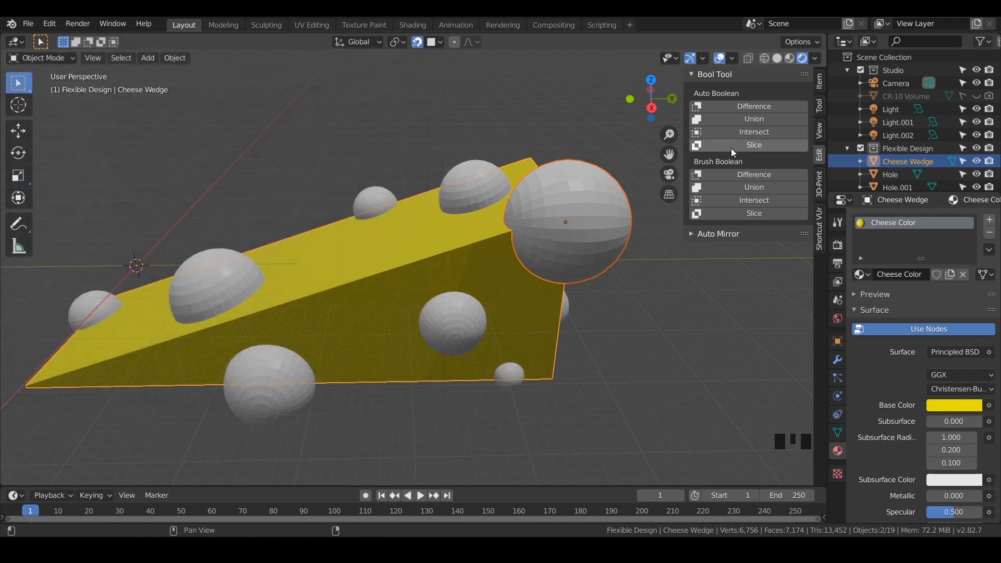
mouse_move(570, 256)
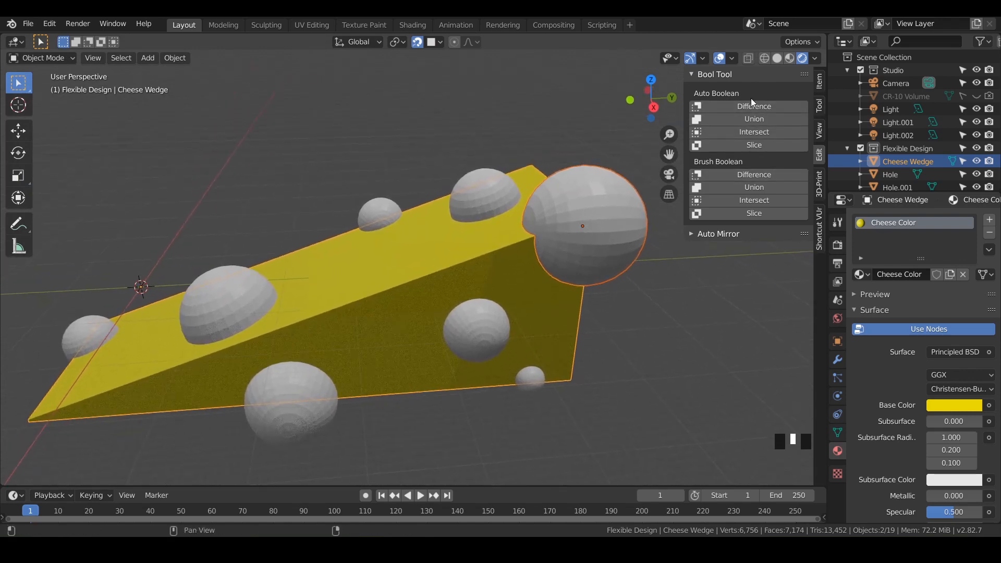
mouse_move(753, 106)
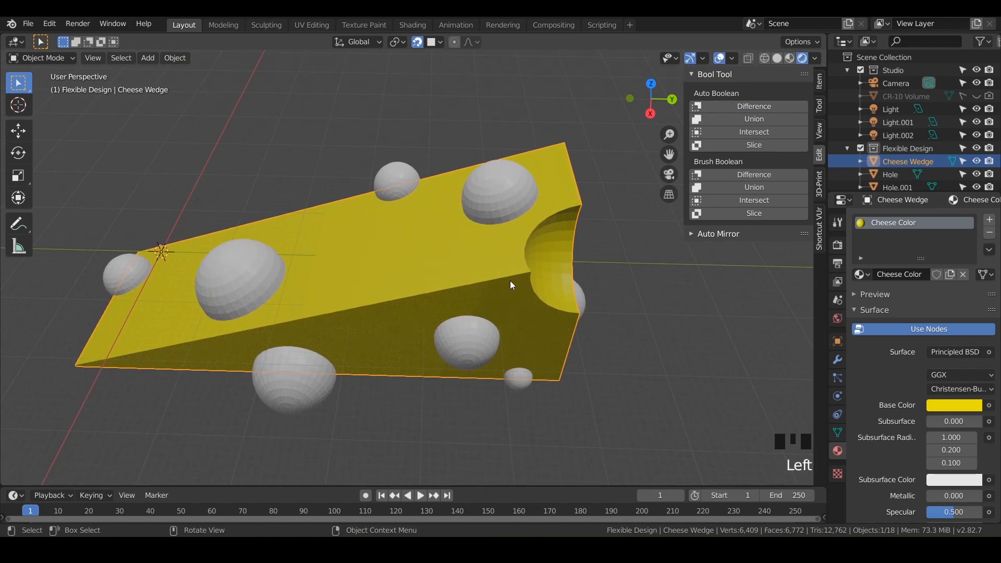
- Inspect the notched wedge mesh in Edit Mode, then undo back to before the sphere cut
key(Tab)
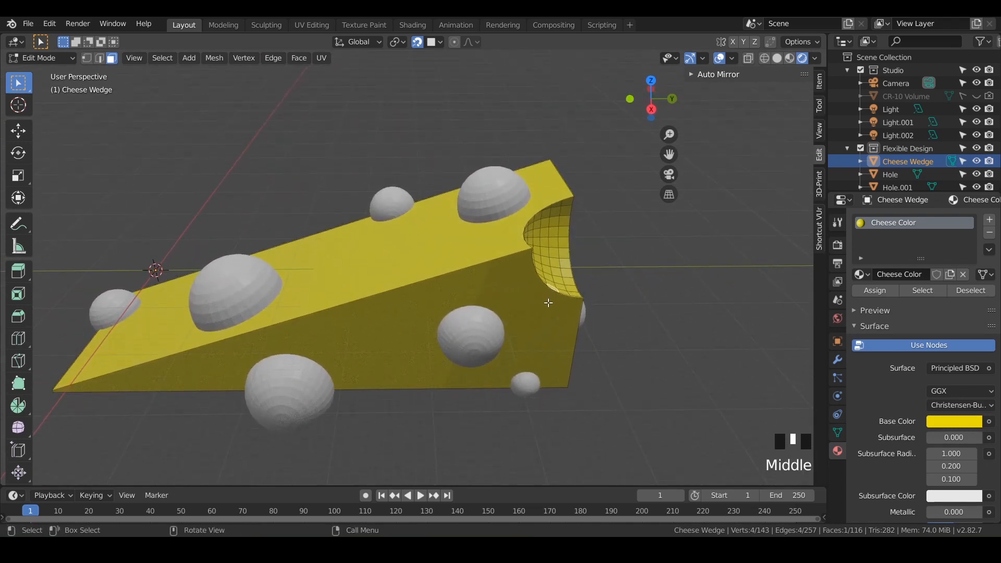
key(Tab)
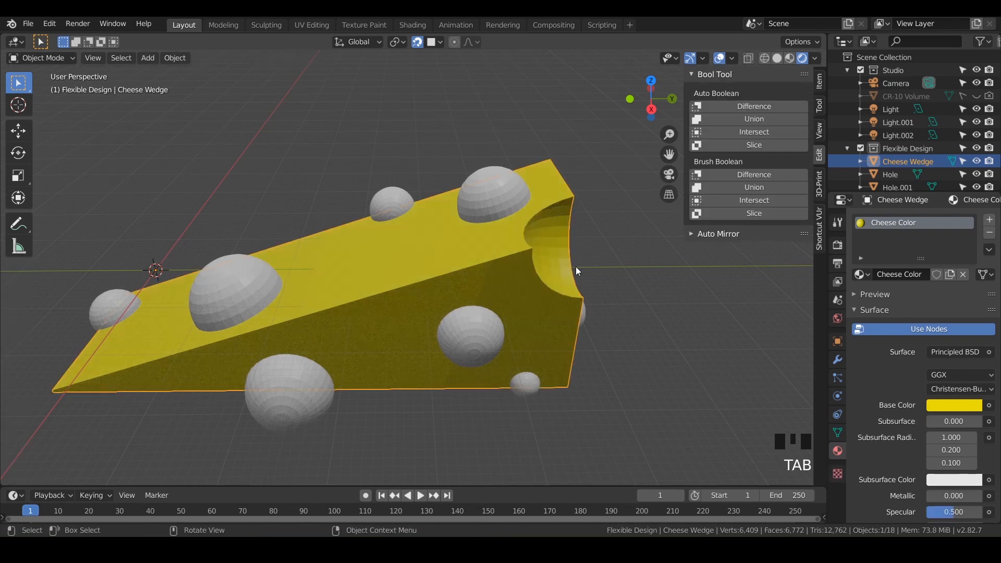
key(Tab)
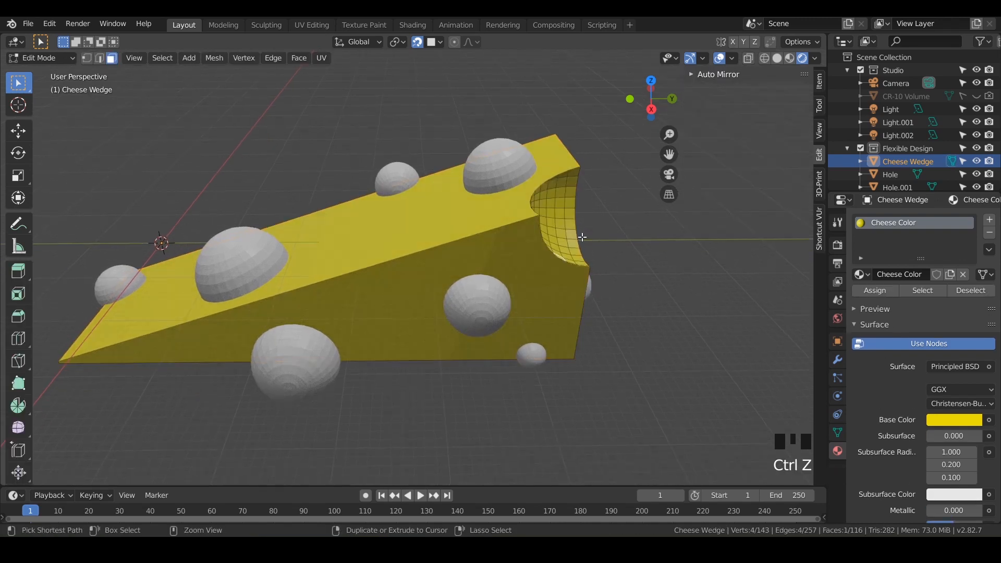
key(ctrl+z)
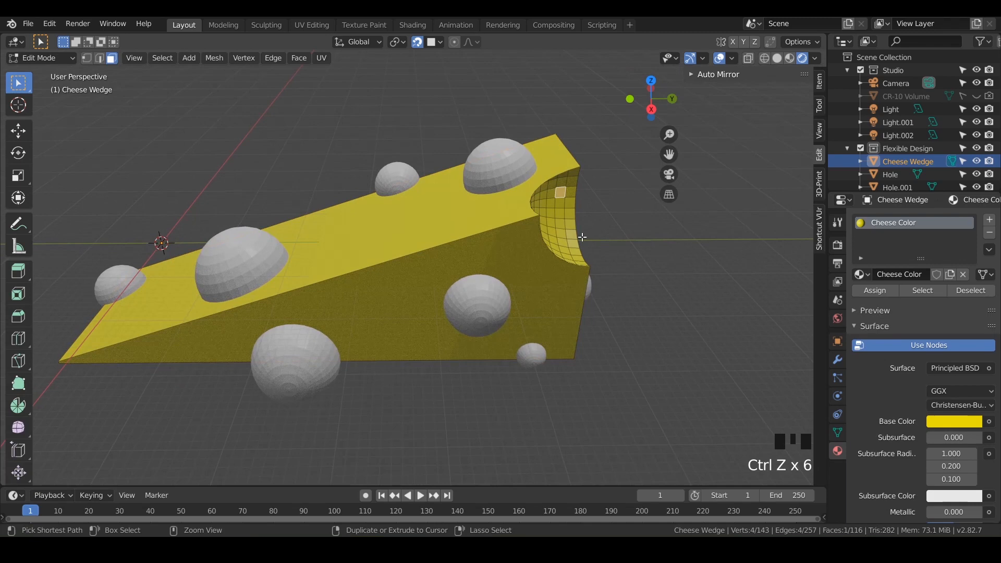
key(ctrl+z)
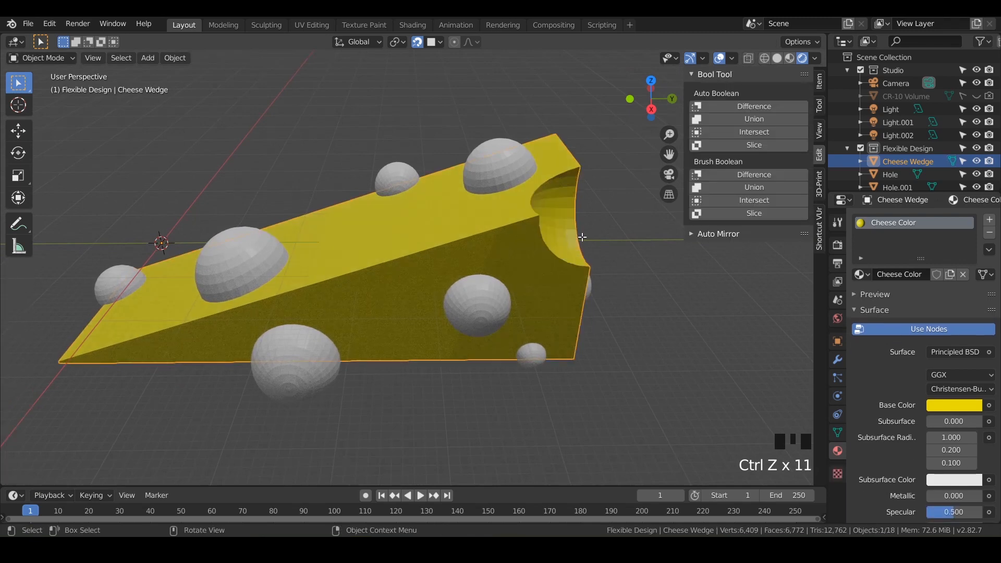
key(ctrl+z)
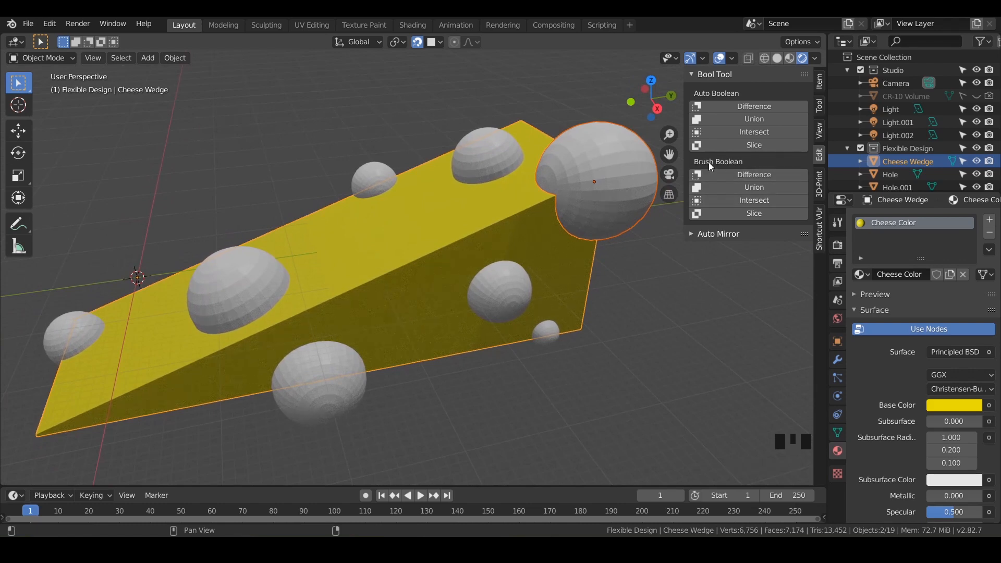
- Apply Brush Boolean Difference with the corner sphere and check the wedge mesh in Edit Mode
click(753, 174)
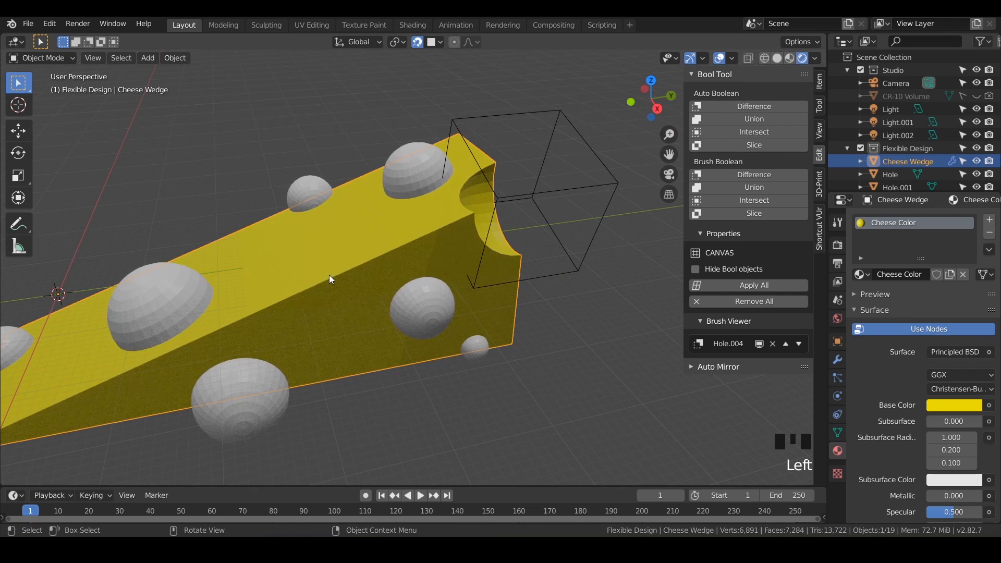
key(Tab)
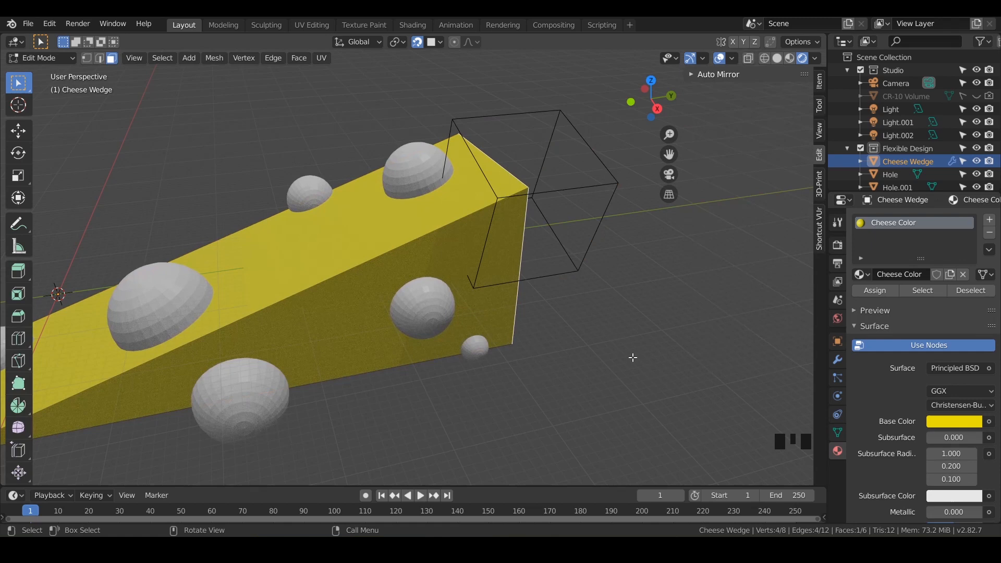
mouse_move(511, 232)
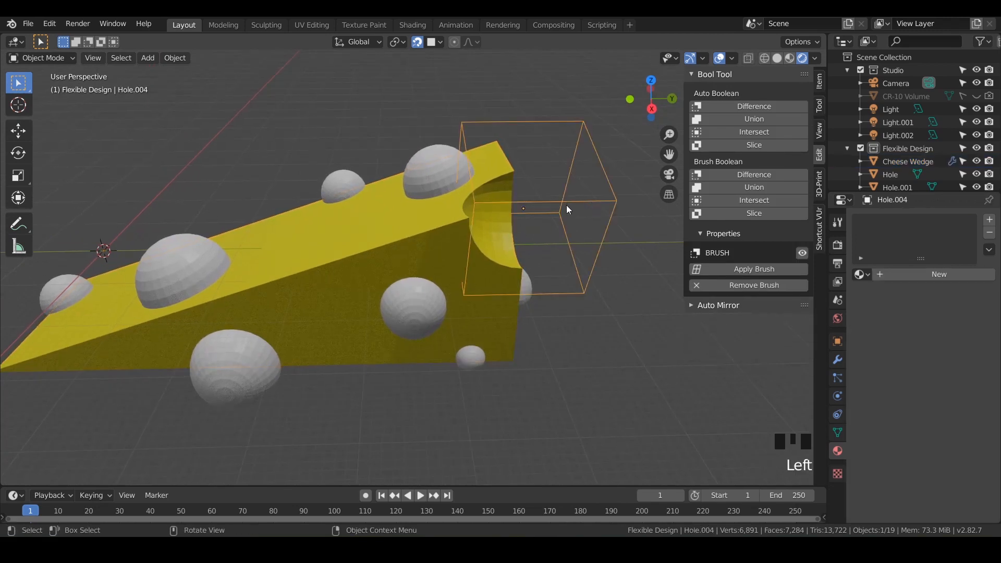
- Move the Hole.004 brush by roughly X 0.8, Y -2.5, Z -1.6 mm
key(g)
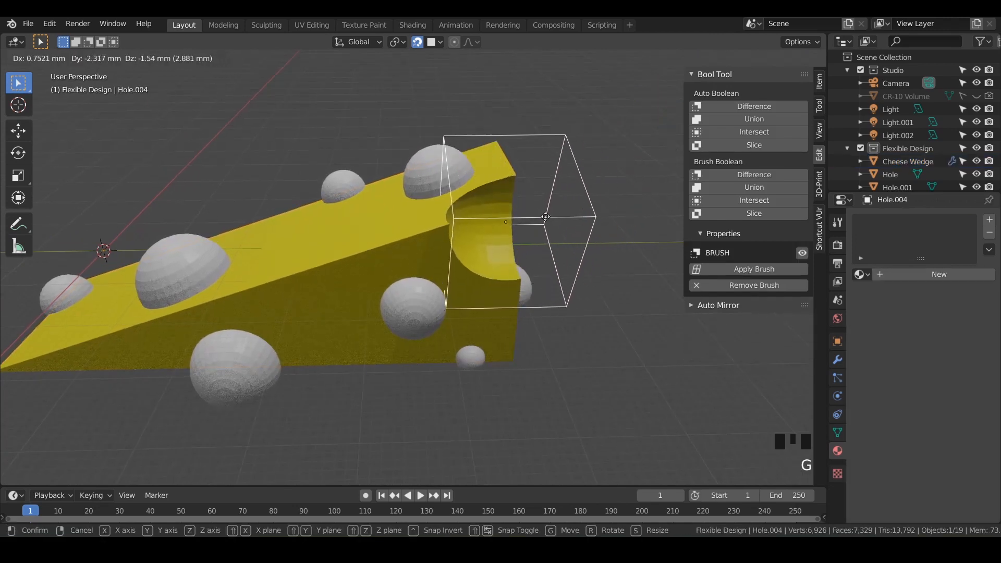
mouse_move(546, 227)
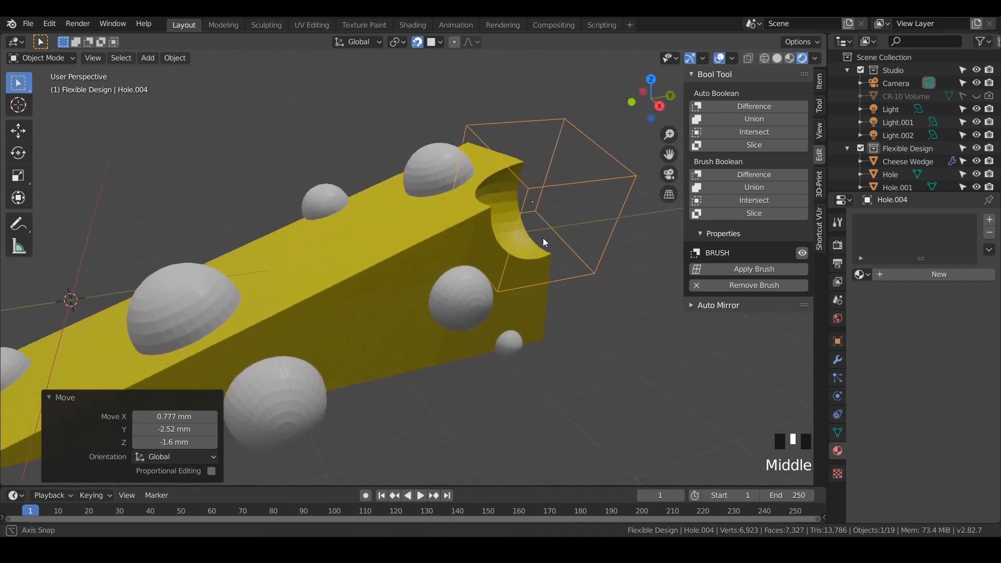
click(907, 161)
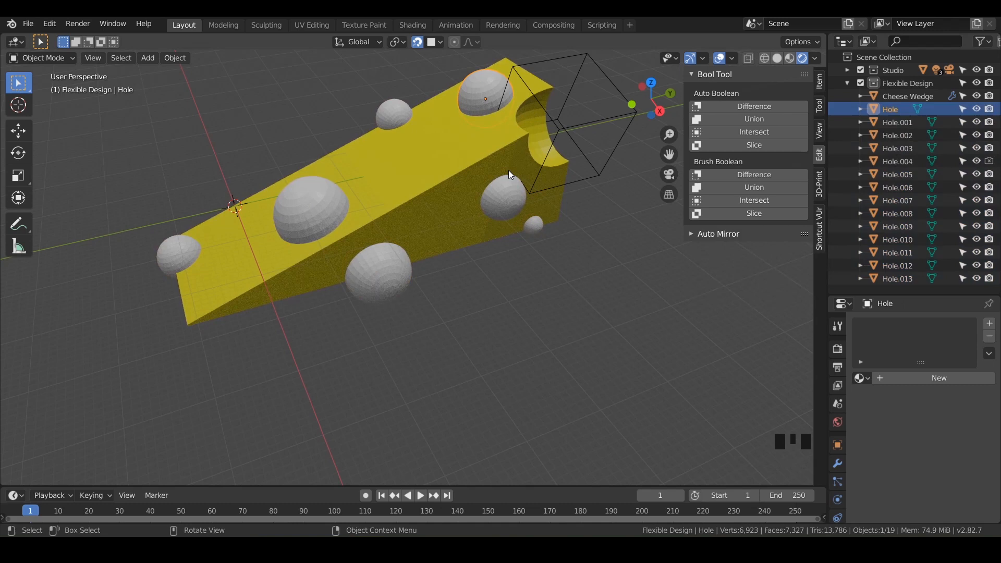
mouse_move(625, 208)
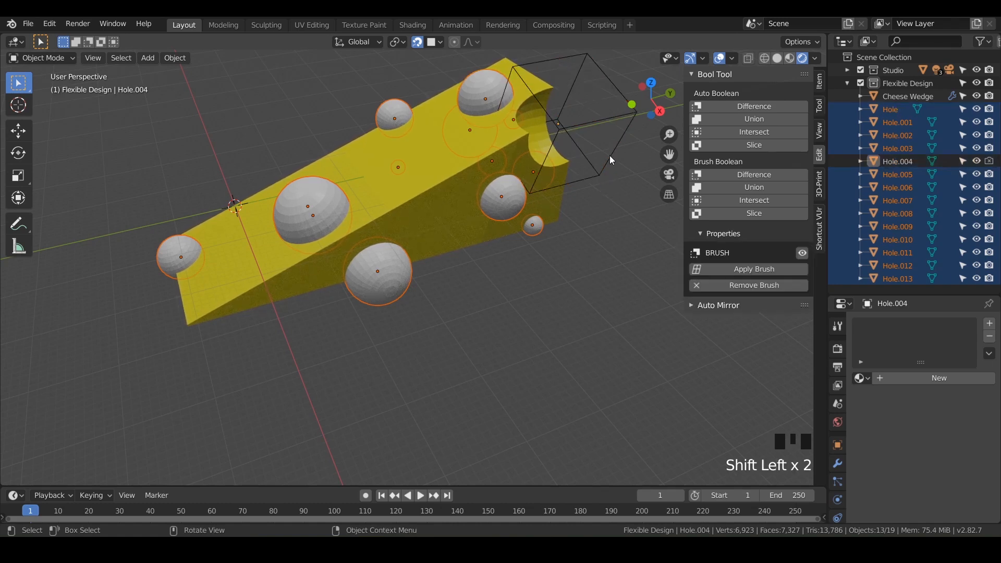
- Shift-select Hole through Hole.013 in the Outliner, then the Cheese Wedge as active
click(896, 148)
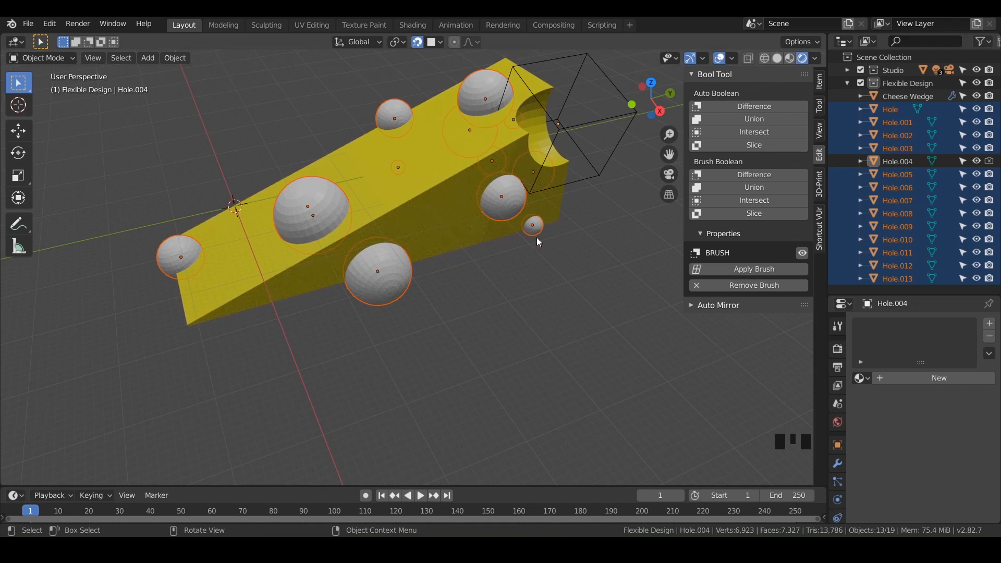
mouse_move(433, 239)
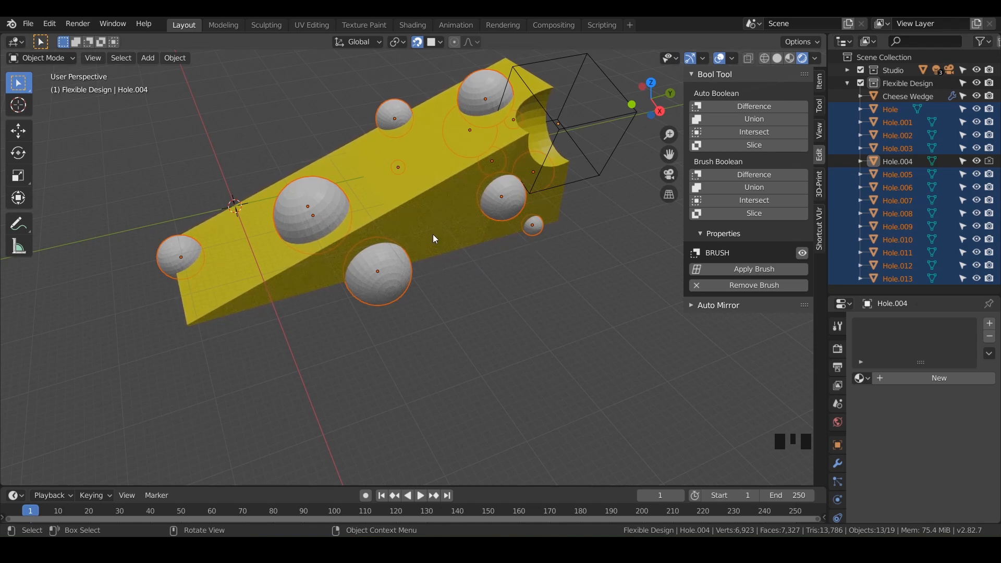
mouse_move(414, 213)
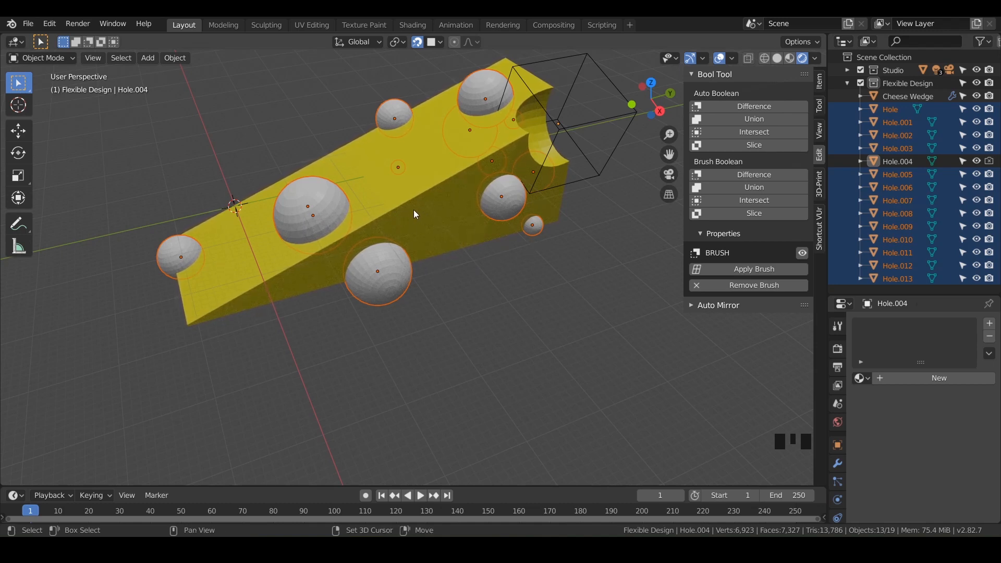
mouse_move(422, 208)
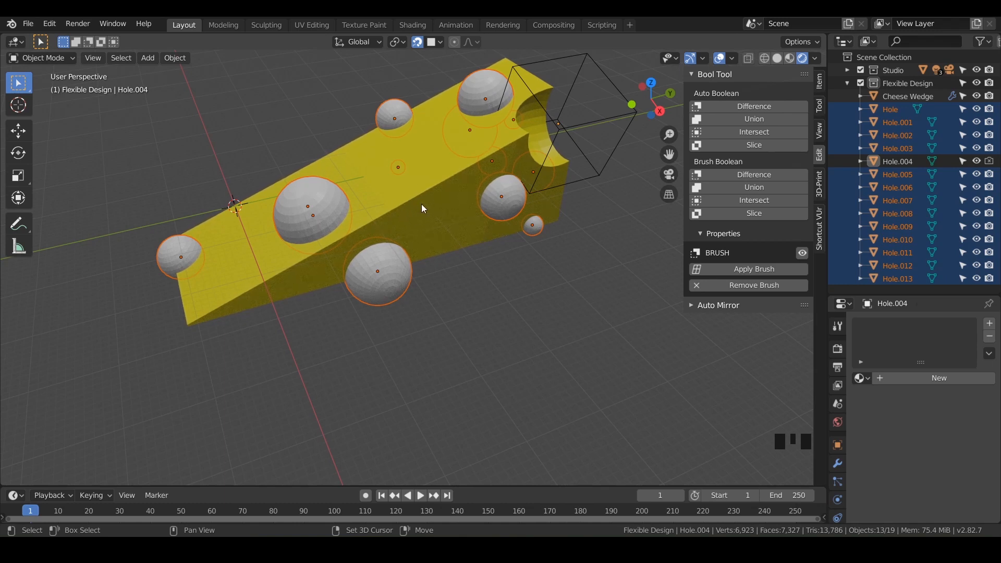
mouse_move(413, 206)
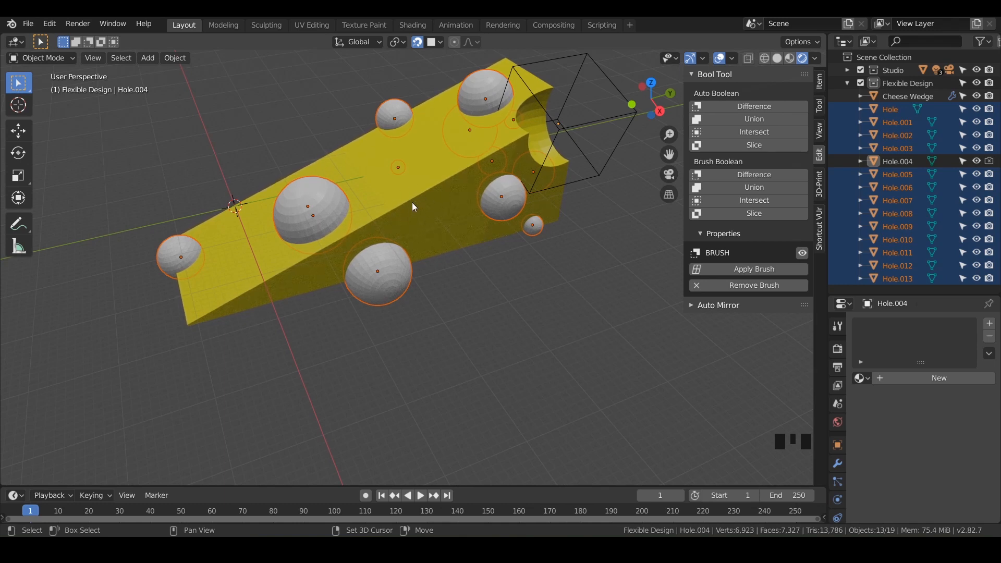
click(907, 96)
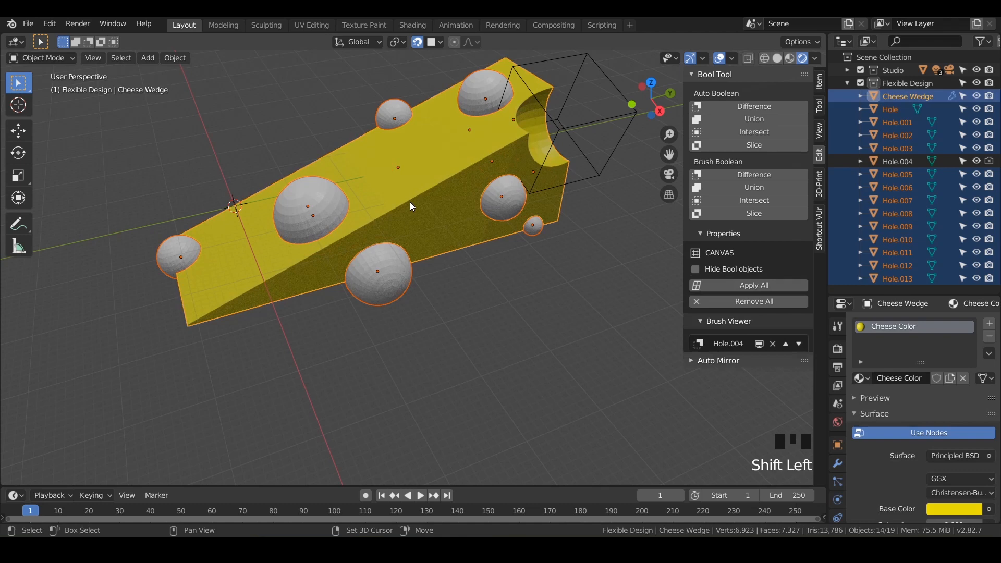
mouse_move(725, 175)
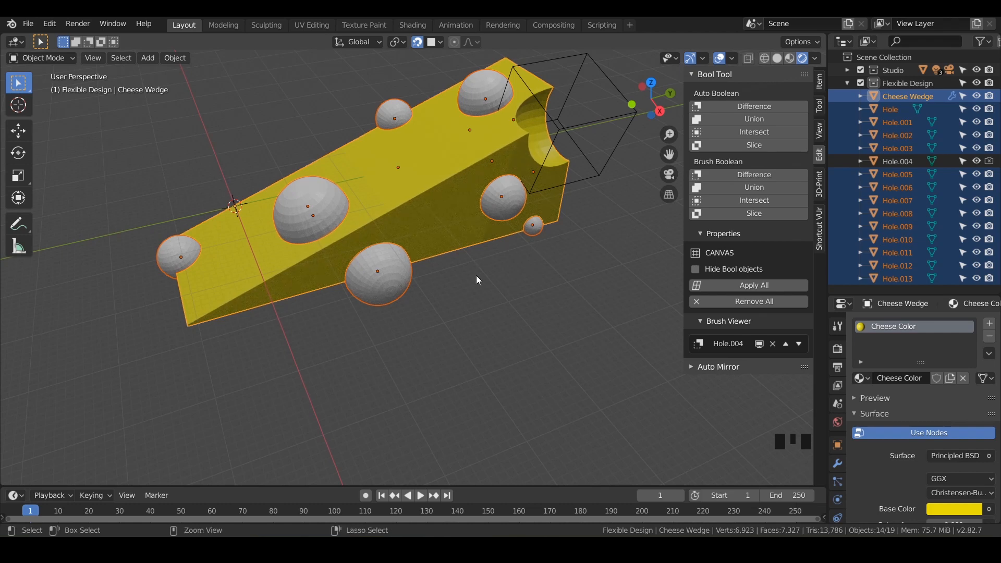
- Grab hole brushes into the wedge, placing one over the edge to cut a notch
click(754, 284)
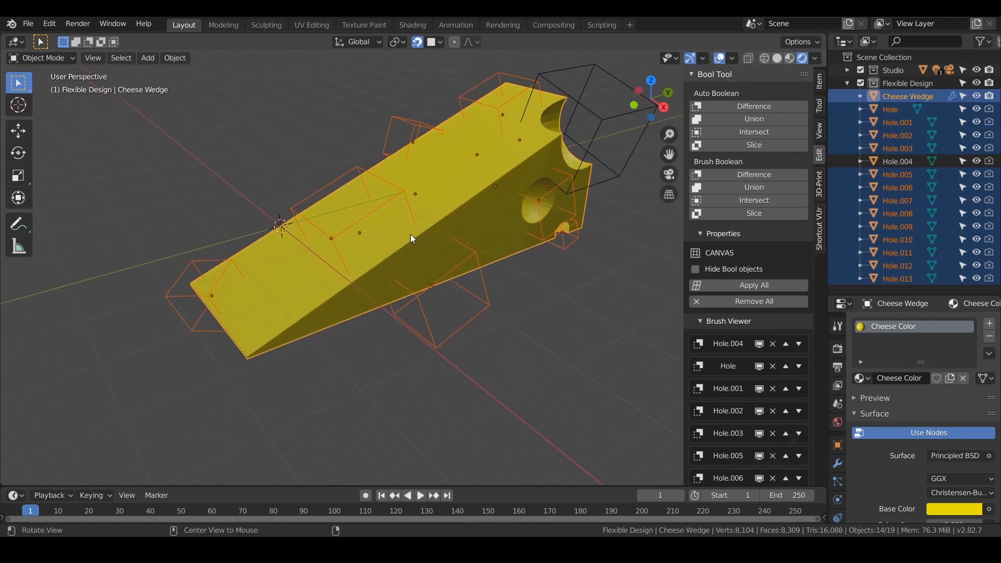
click(897, 122)
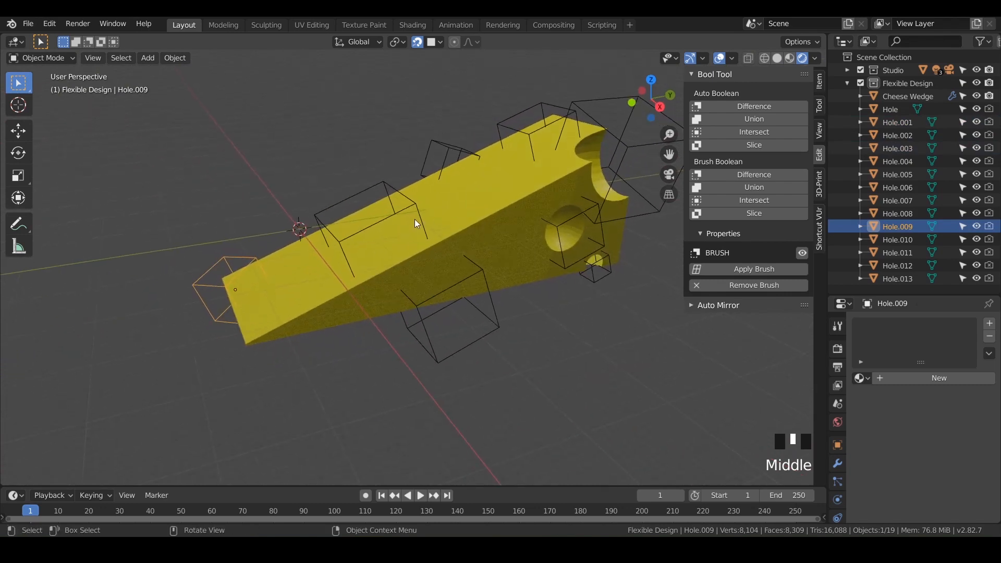
click(908, 95)
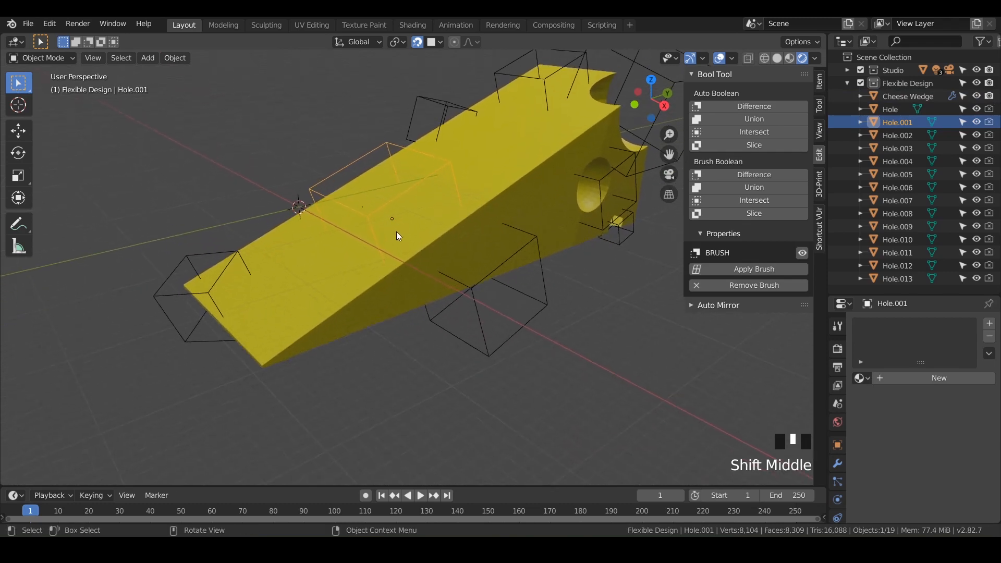
key(g)
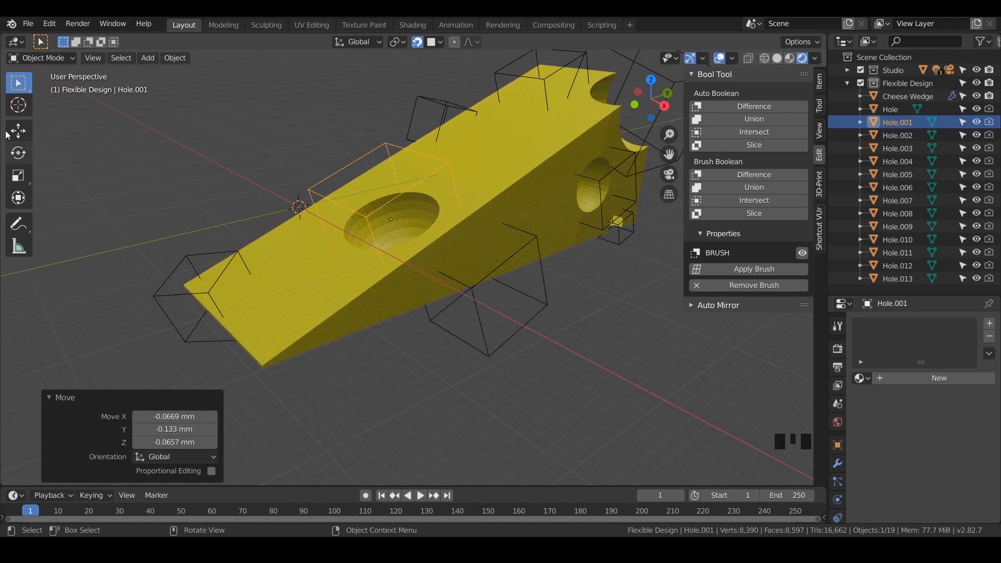
mouse_move(18, 131)
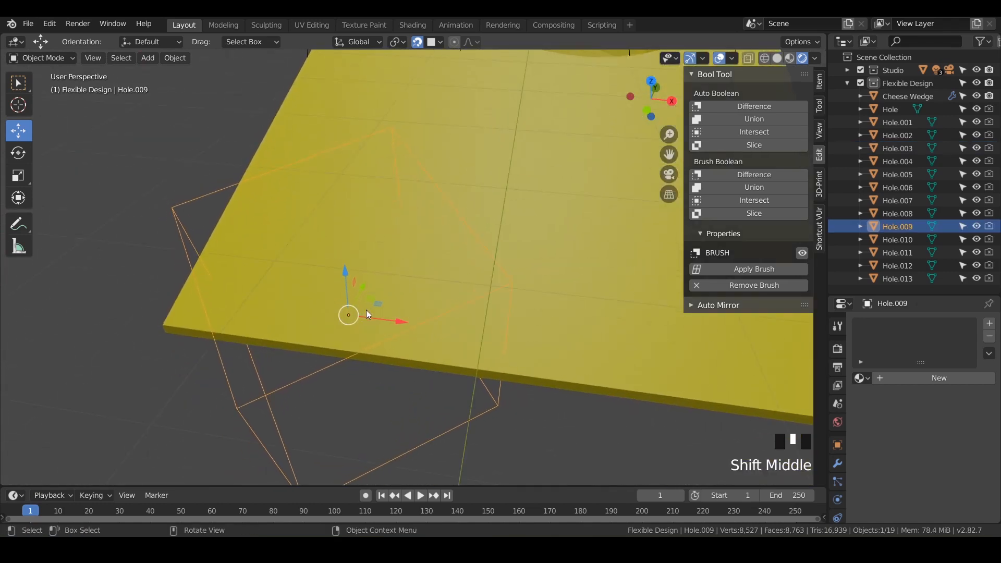
mouse_move(376, 309)
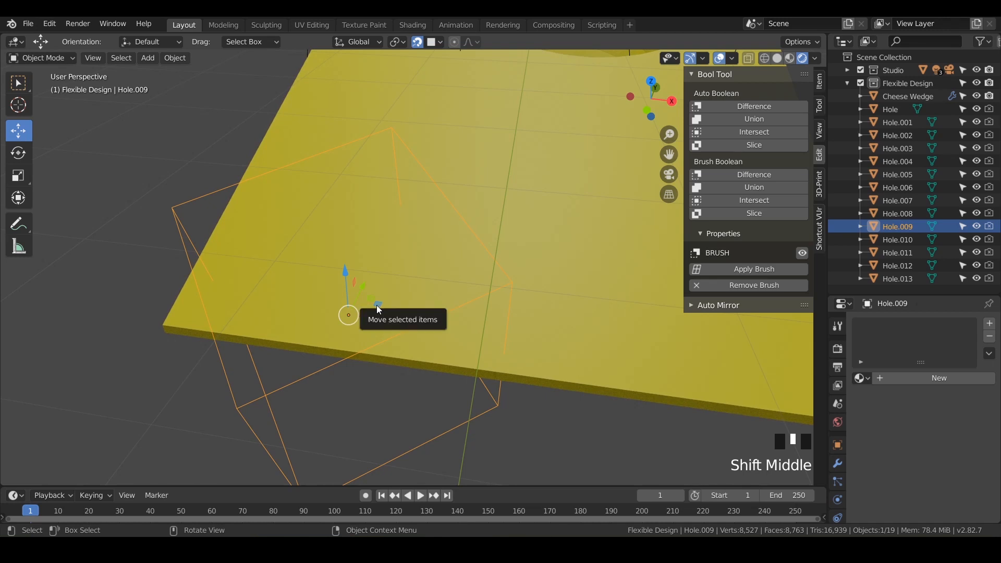
mouse_move(364, 288)
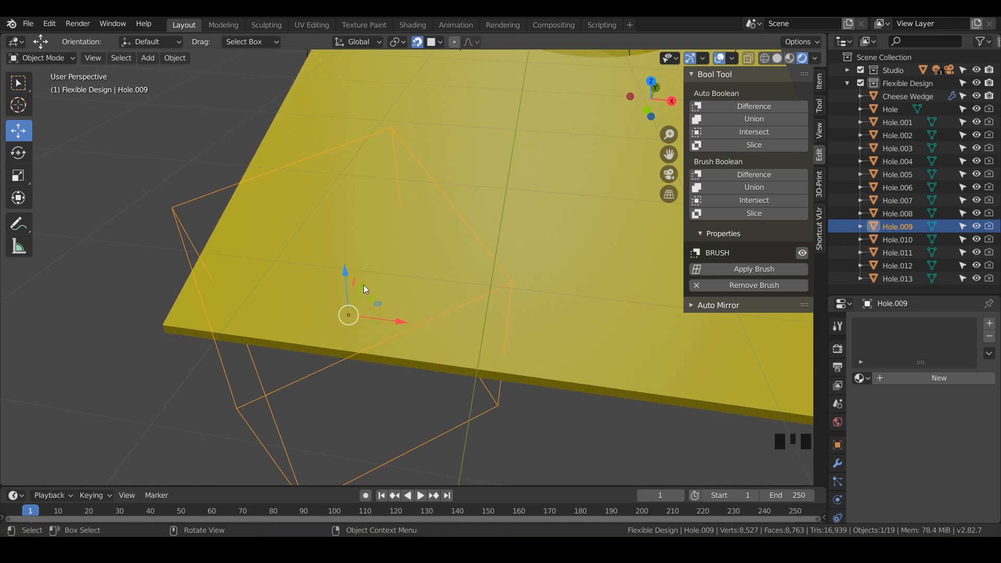
key(g)
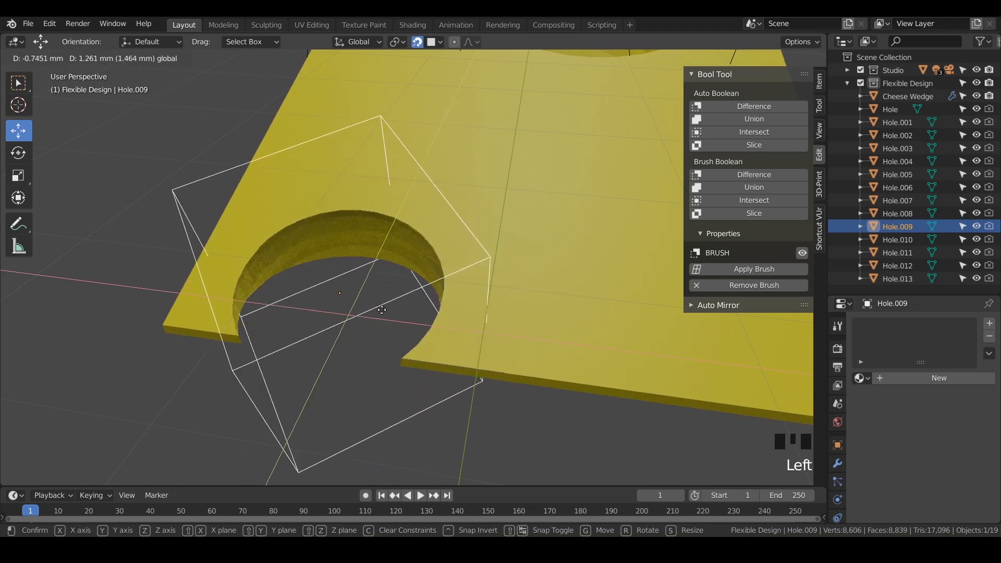
click(381, 310)
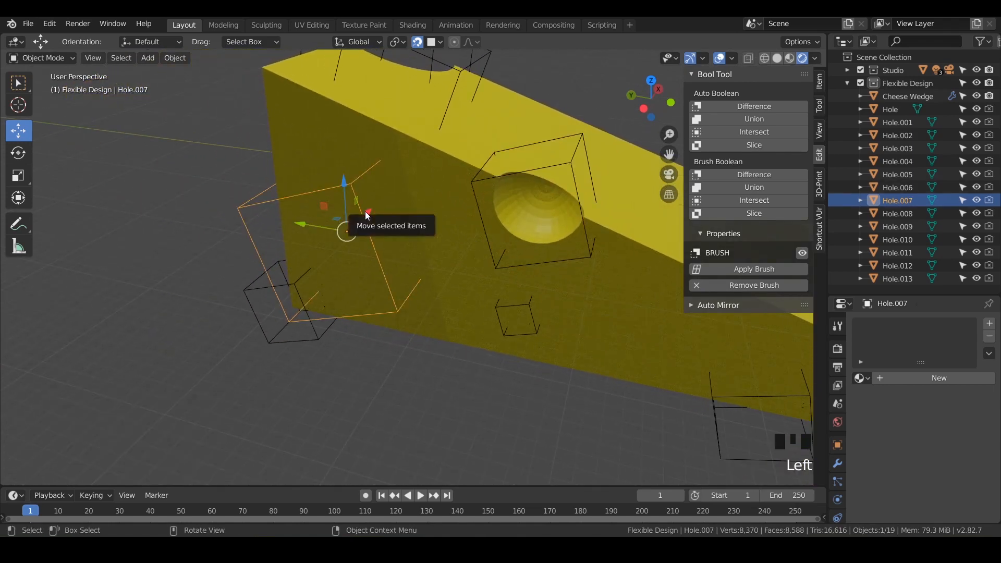
- Undo the last placement, turn snapping off, and grab another hole brush into position
key(ctrl+z)
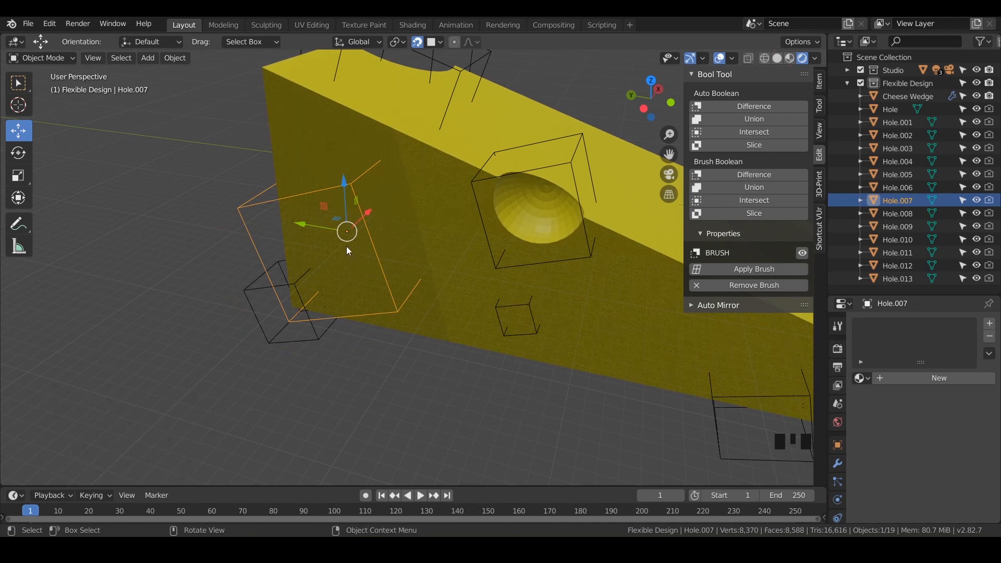
key(shift+tab)
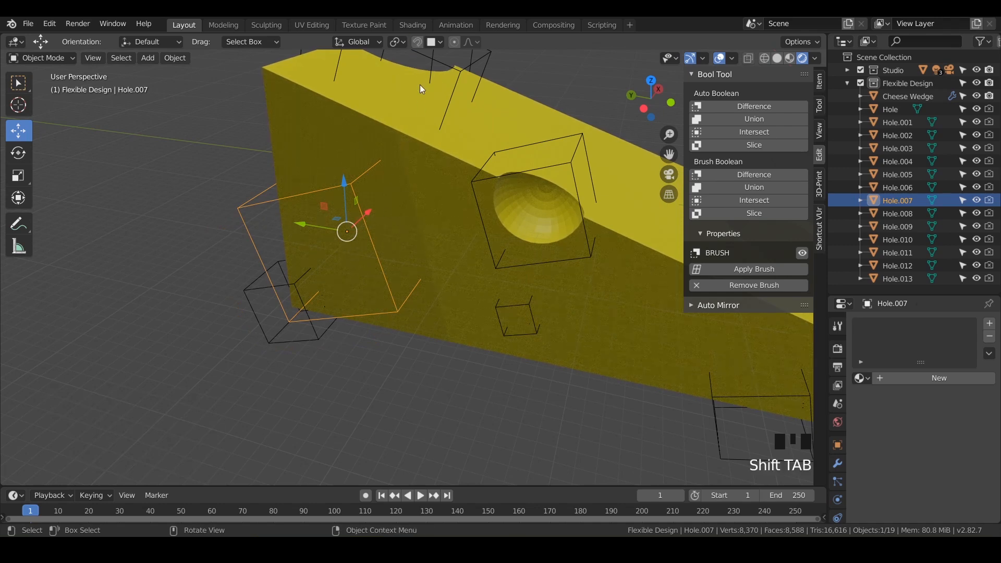
key(g)
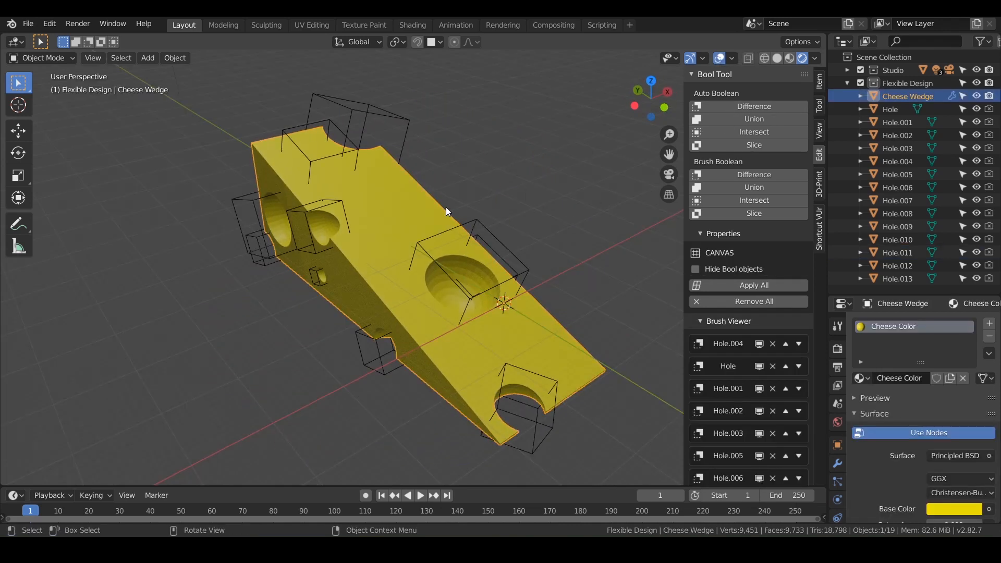
mouse_move(394, 254)
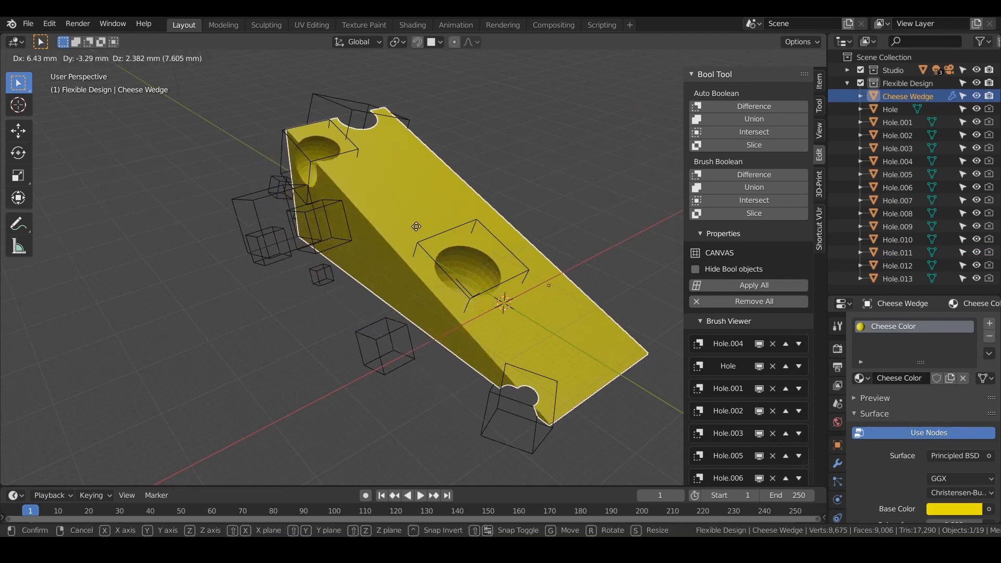
mouse_move(503, 202)
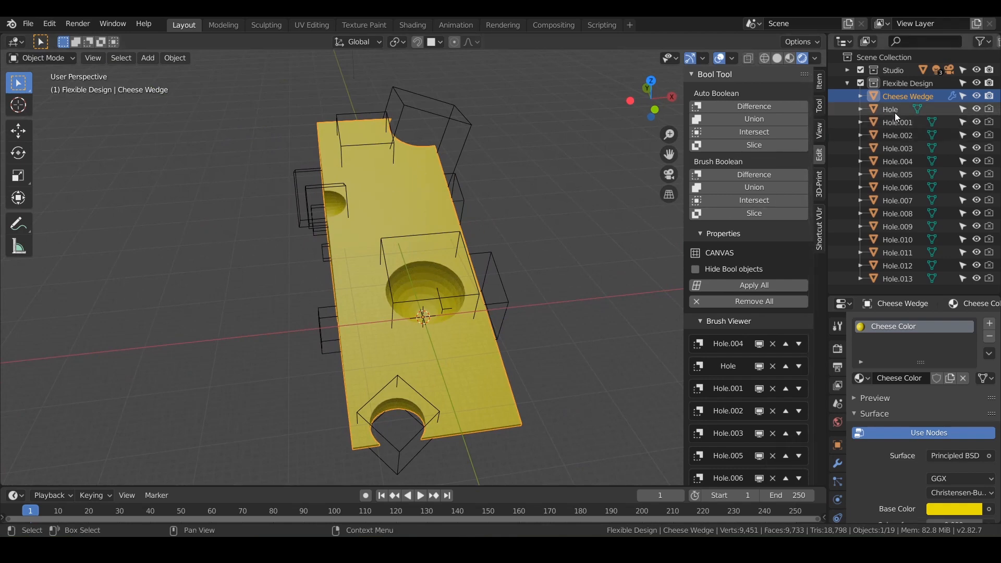
- Drag Hole through Hole.013 onto Cheese Wedge in the Outliner, then collapse its children
click(890, 109)
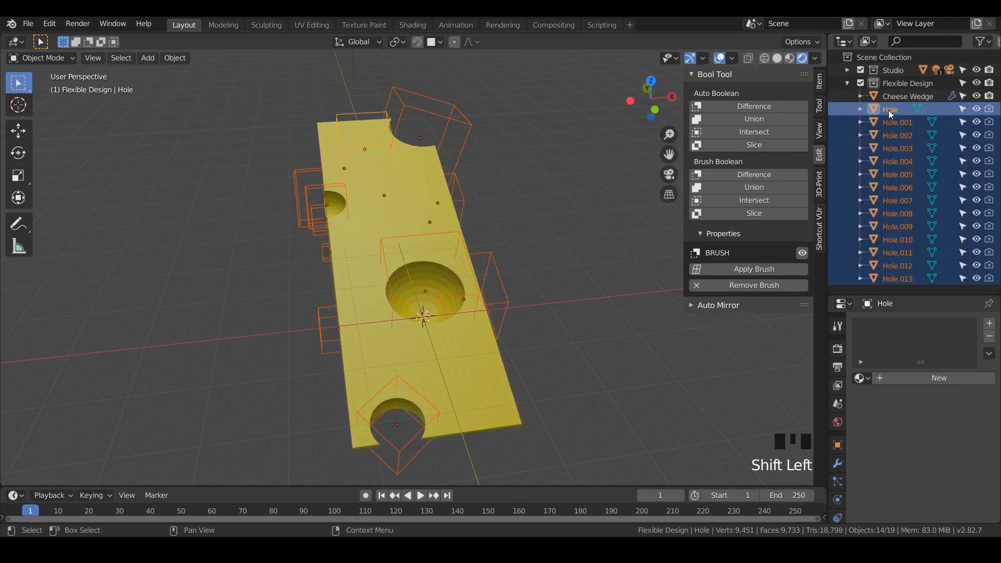
mouse_move(899, 97)
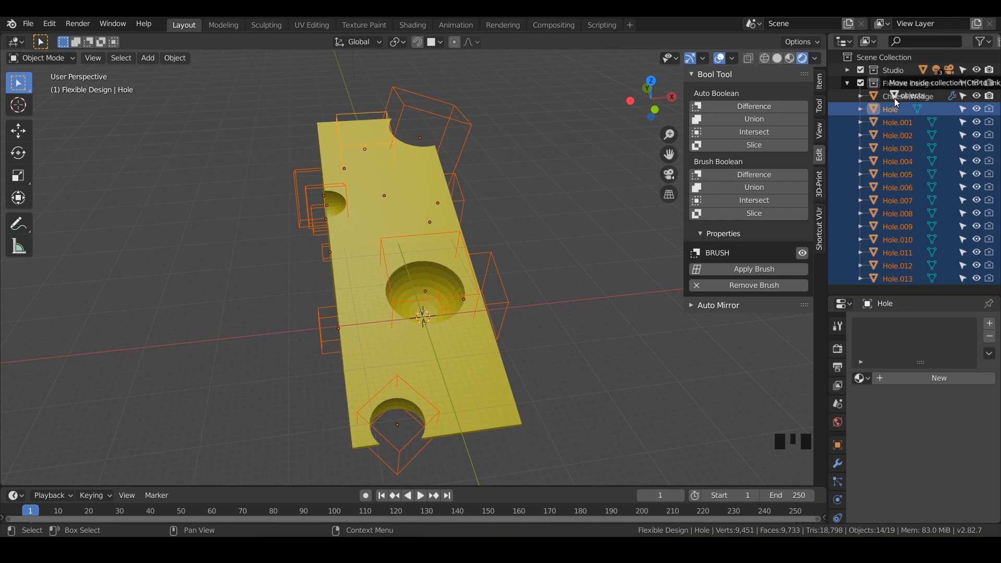
mouse_move(919, 83)
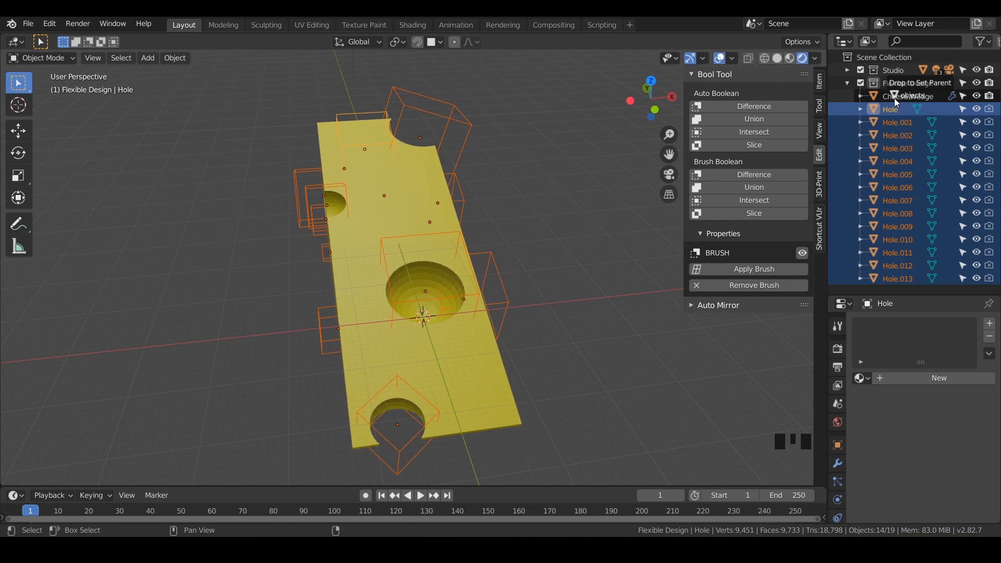
click(862, 96)
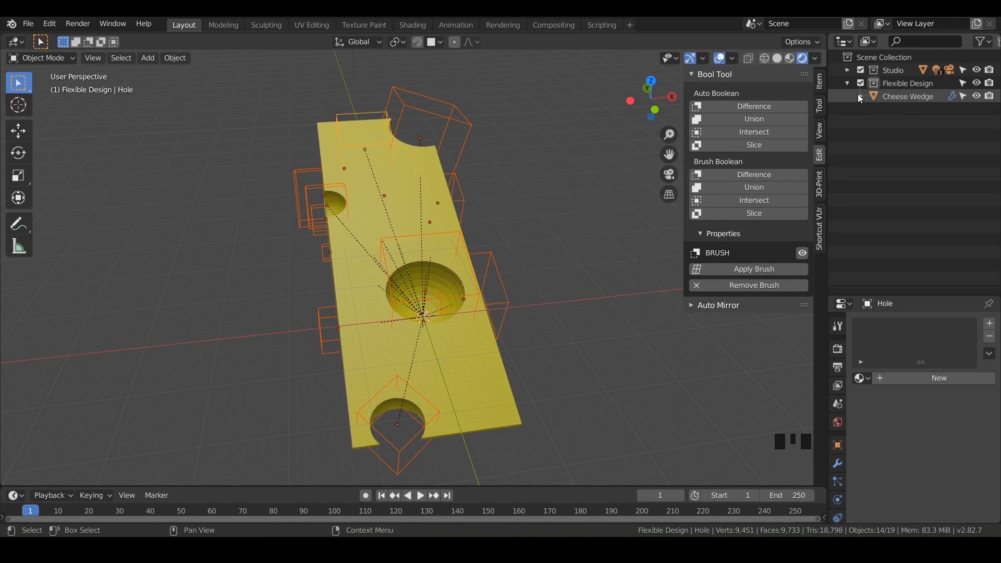
click(859, 96)
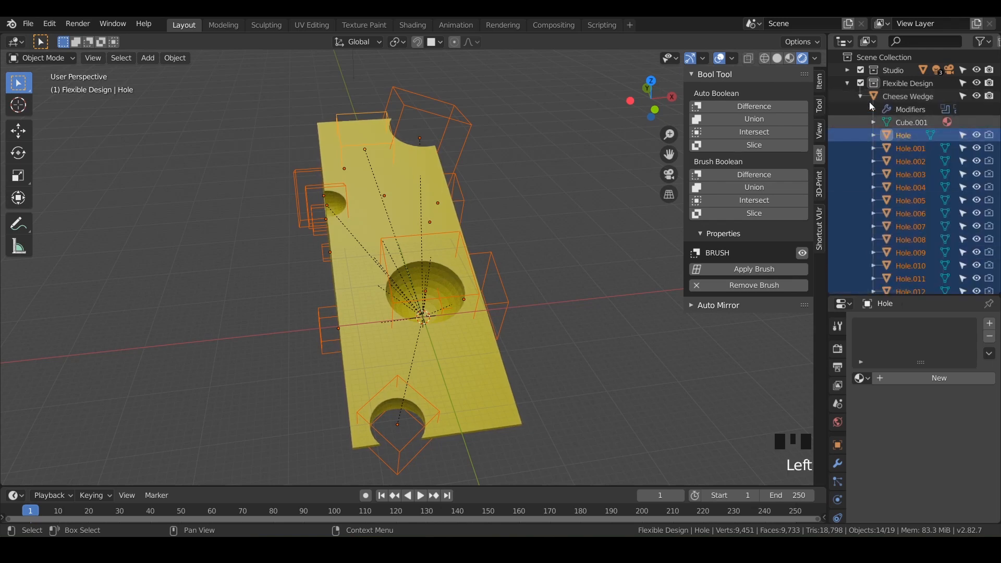
click(872, 96)
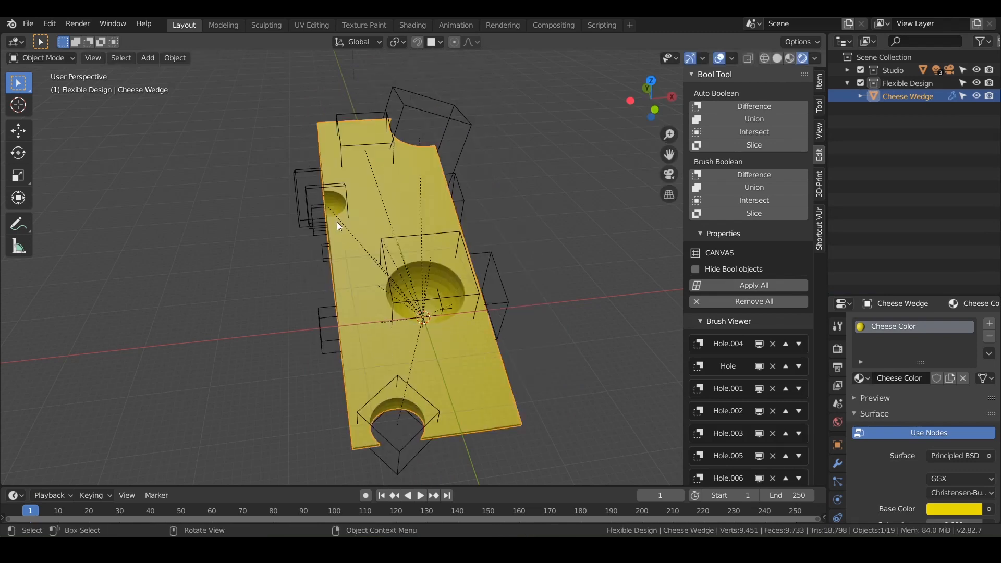
mouse_move(423, 171)
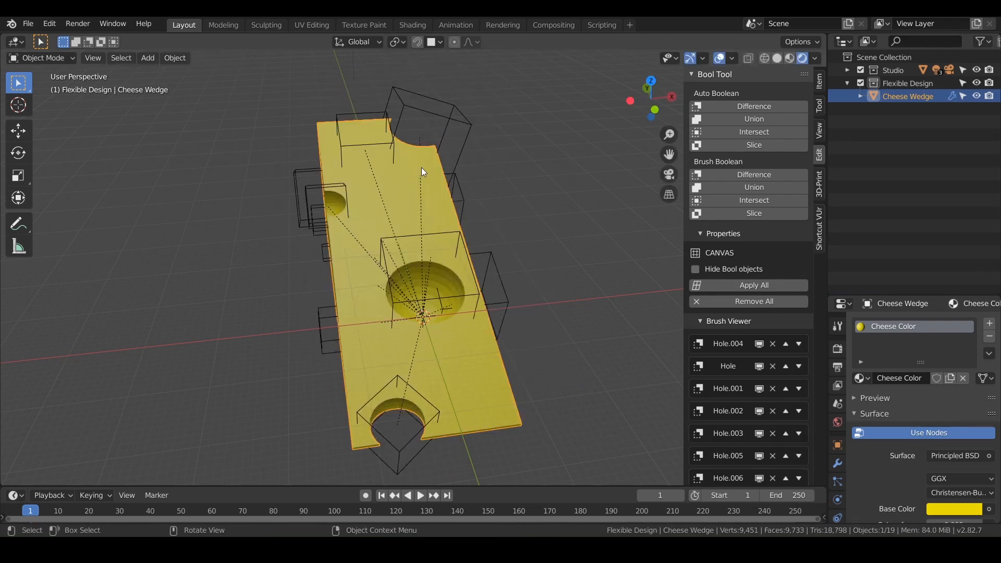
mouse_move(424, 319)
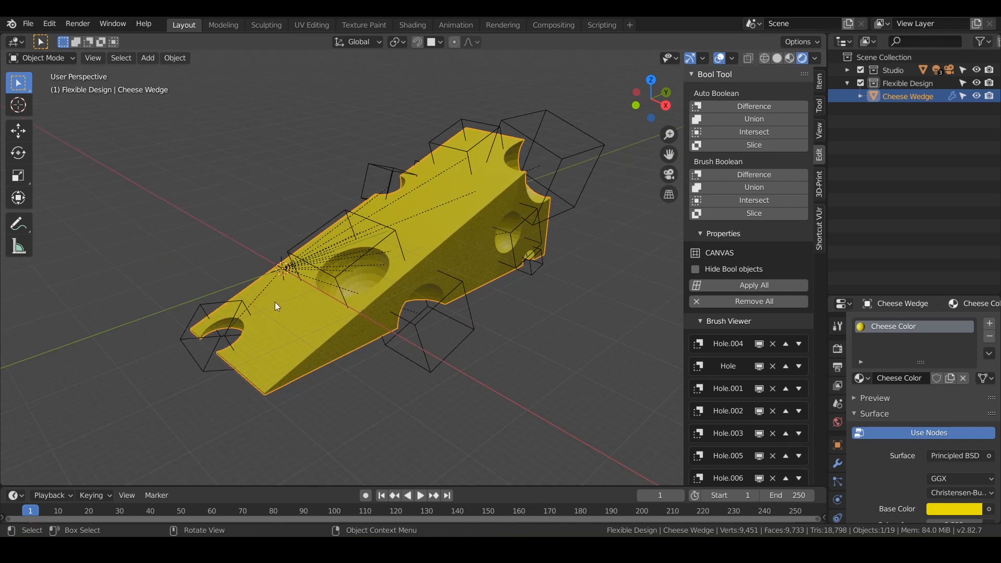
mouse_move(285, 271)
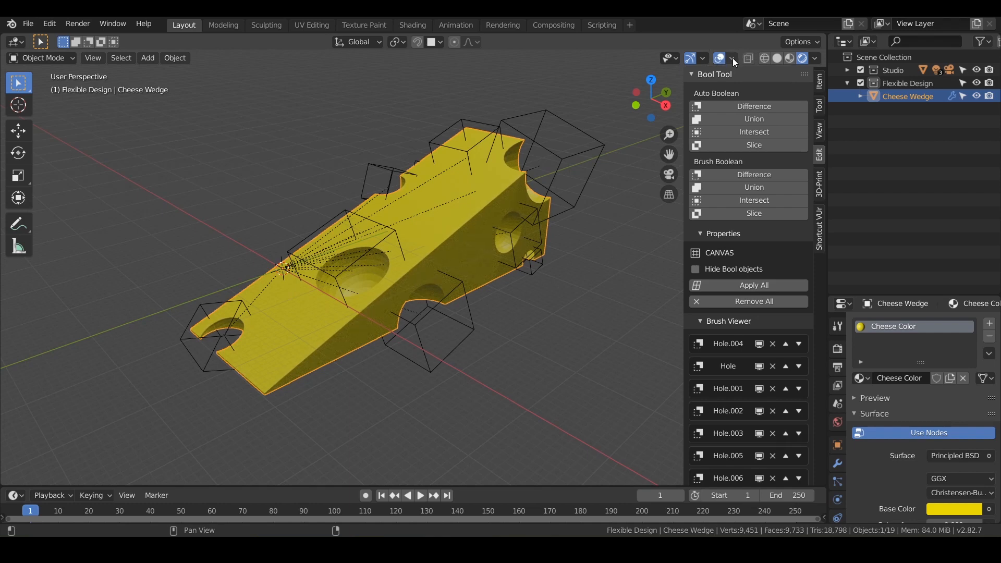
click(719, 57)
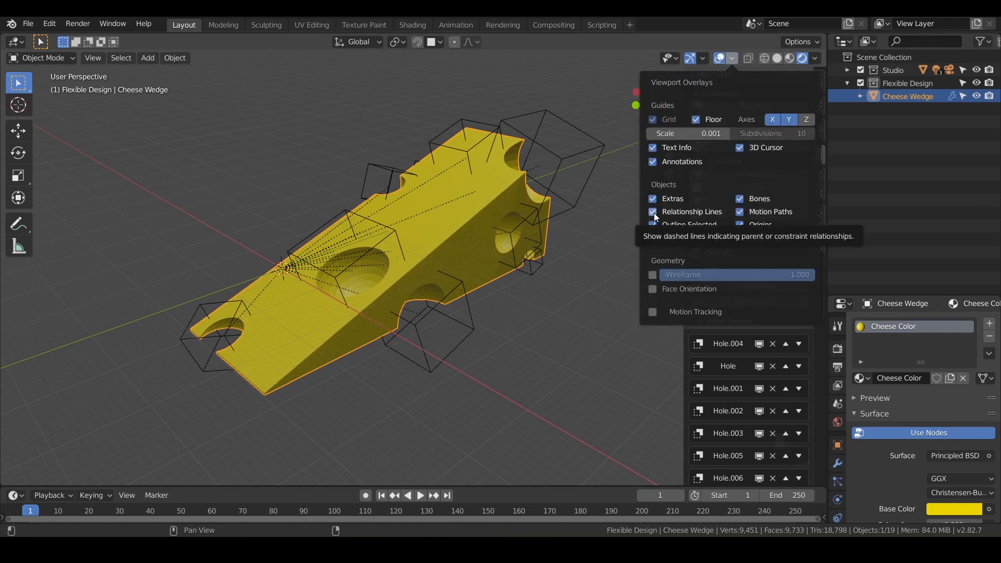
click(652, 211)
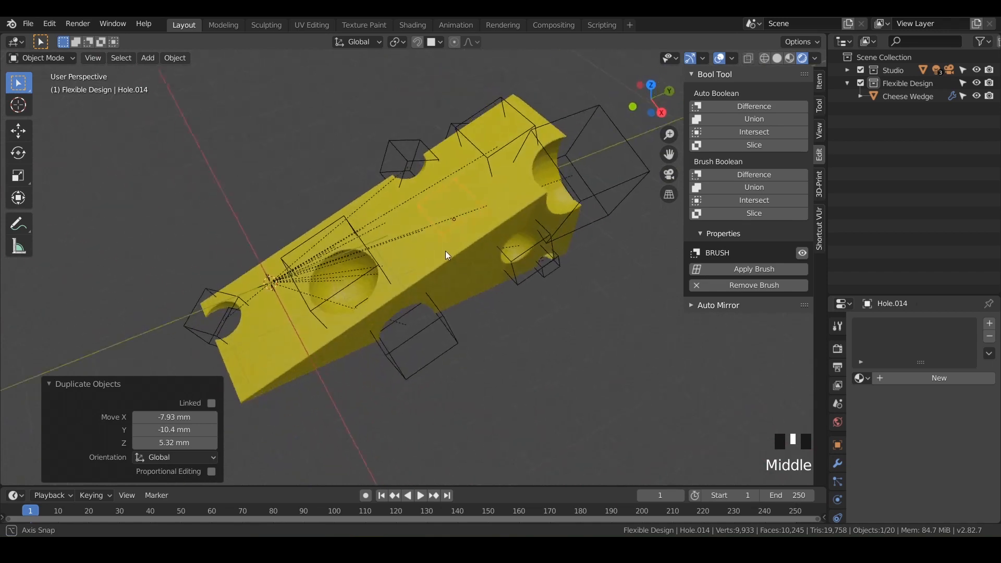
- Zoom the view onto the new Hole.014 brush on the wedge's top face
scroll(up, 3)
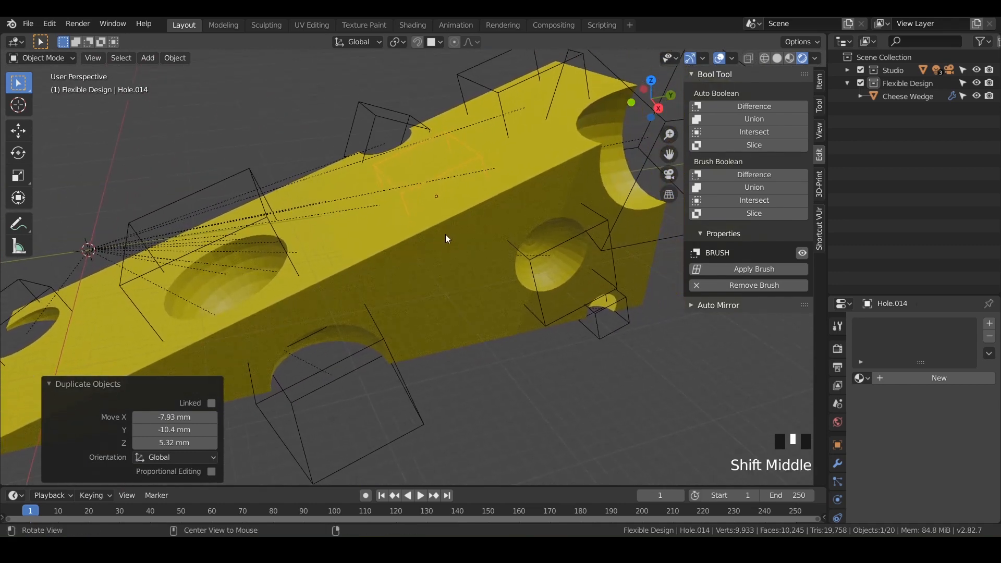
- Toggle Hole.014 in and out of Edit Mode, then Shift-add the Cheese Wedge as active
key(Tab)
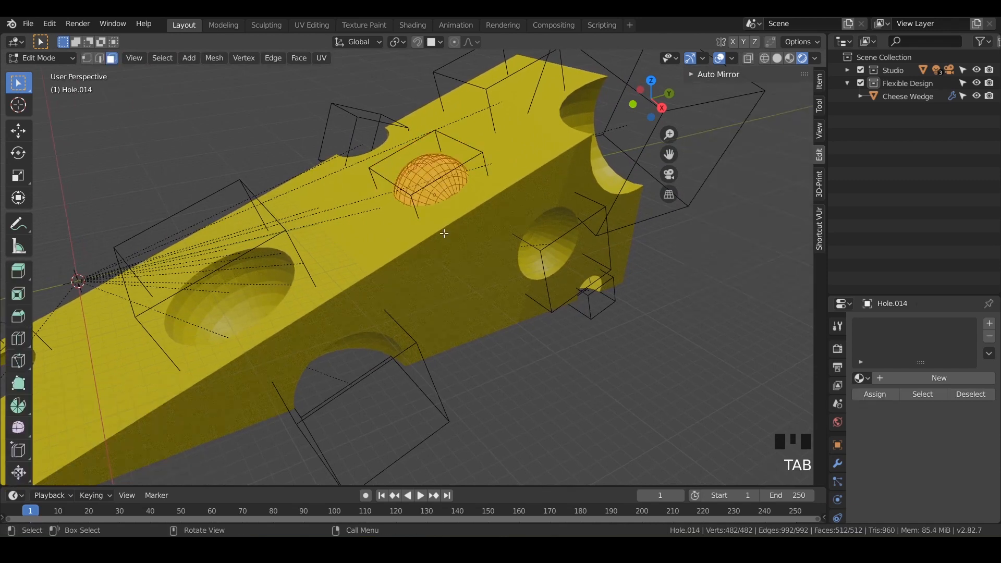
key(Tab)
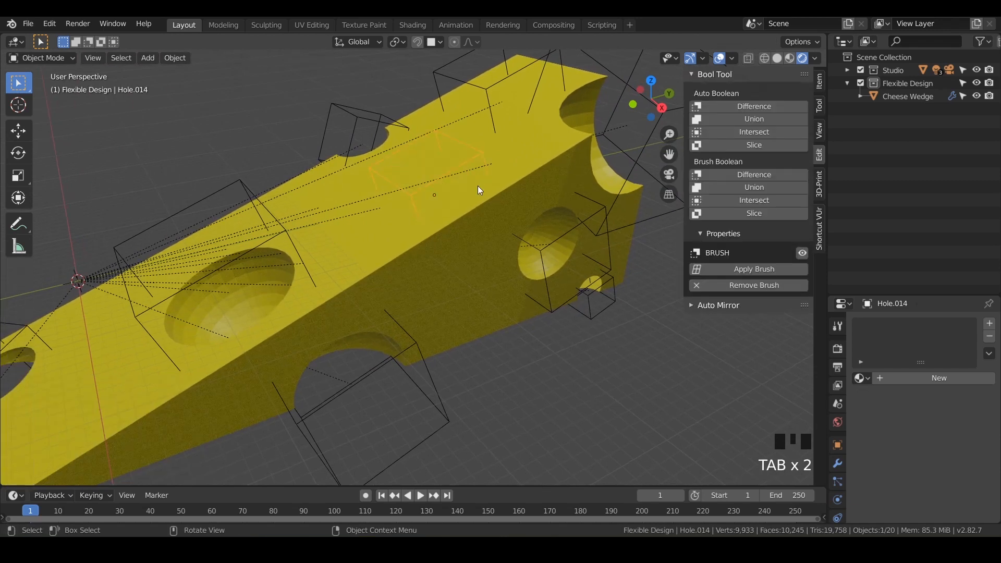
mouse_move(467, 233)
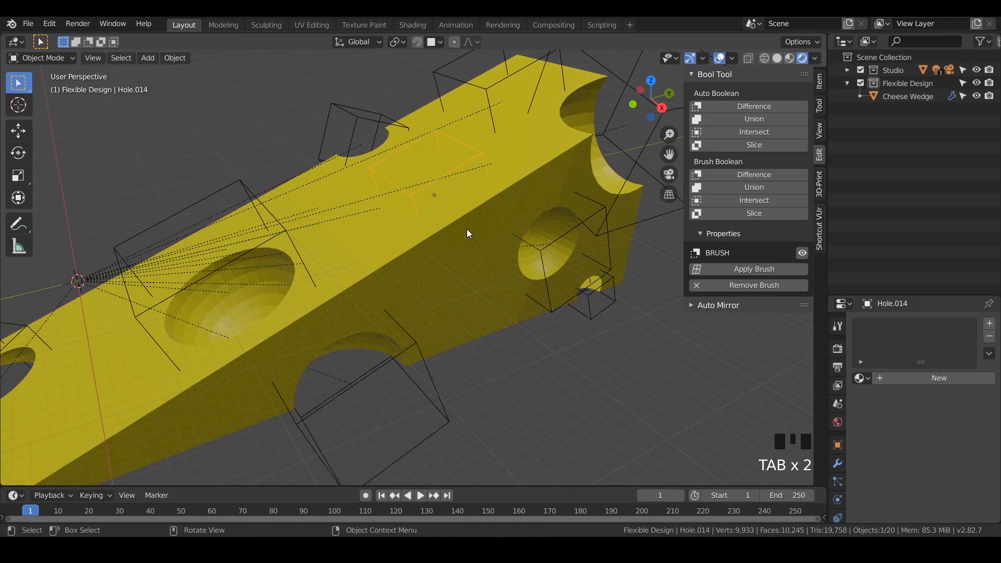
mouse_move(447, 258)
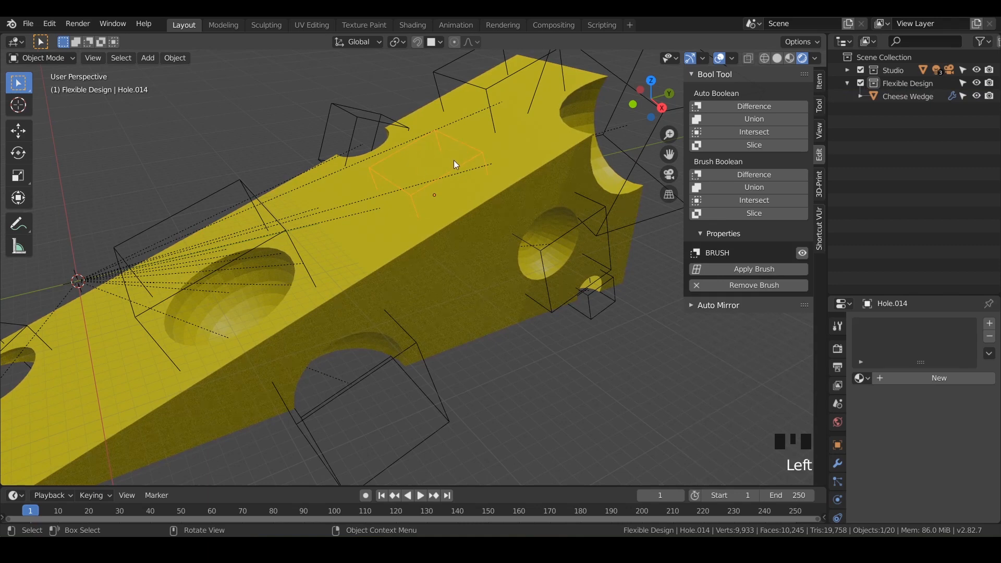
mouse_move(452, 291)
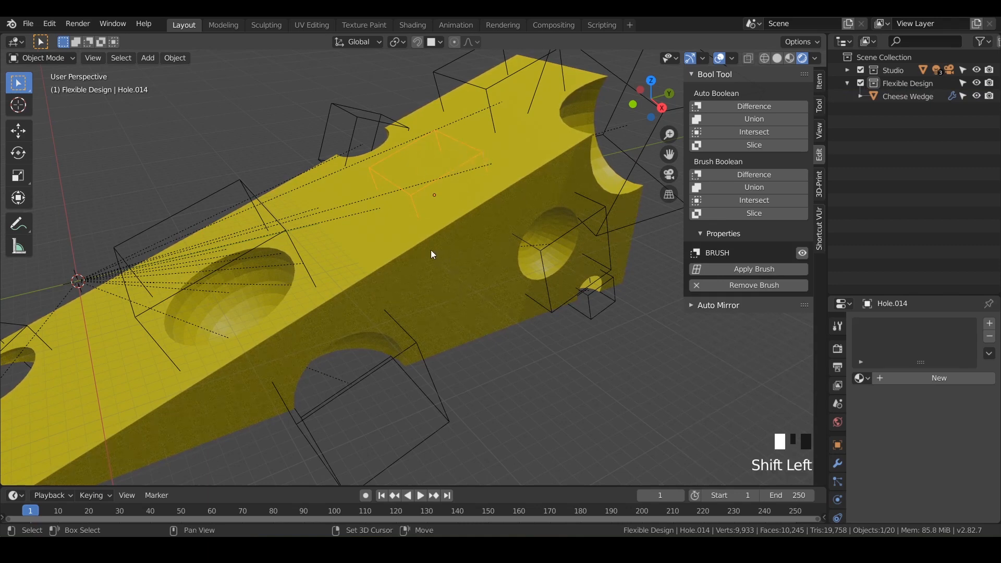
click(906, 96)
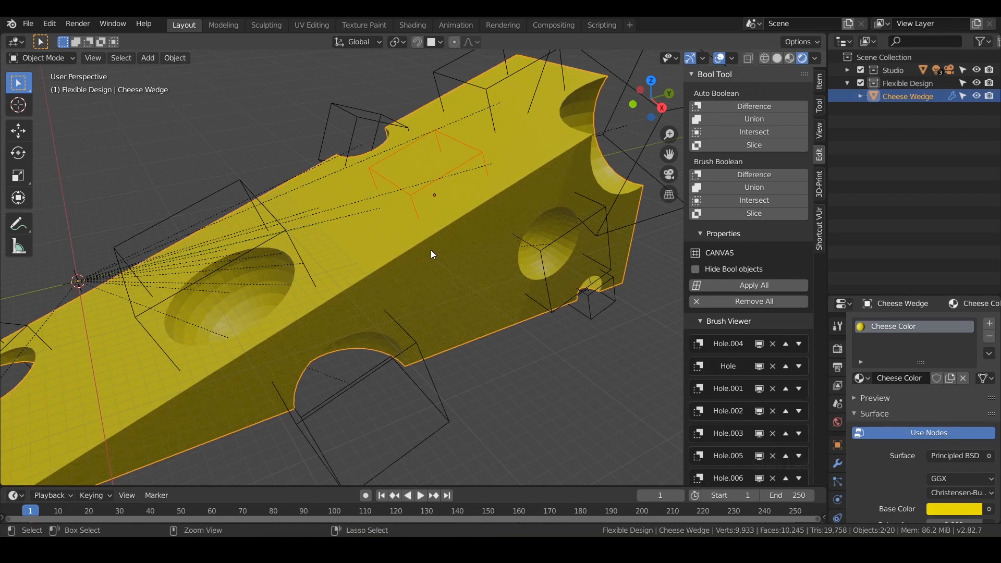